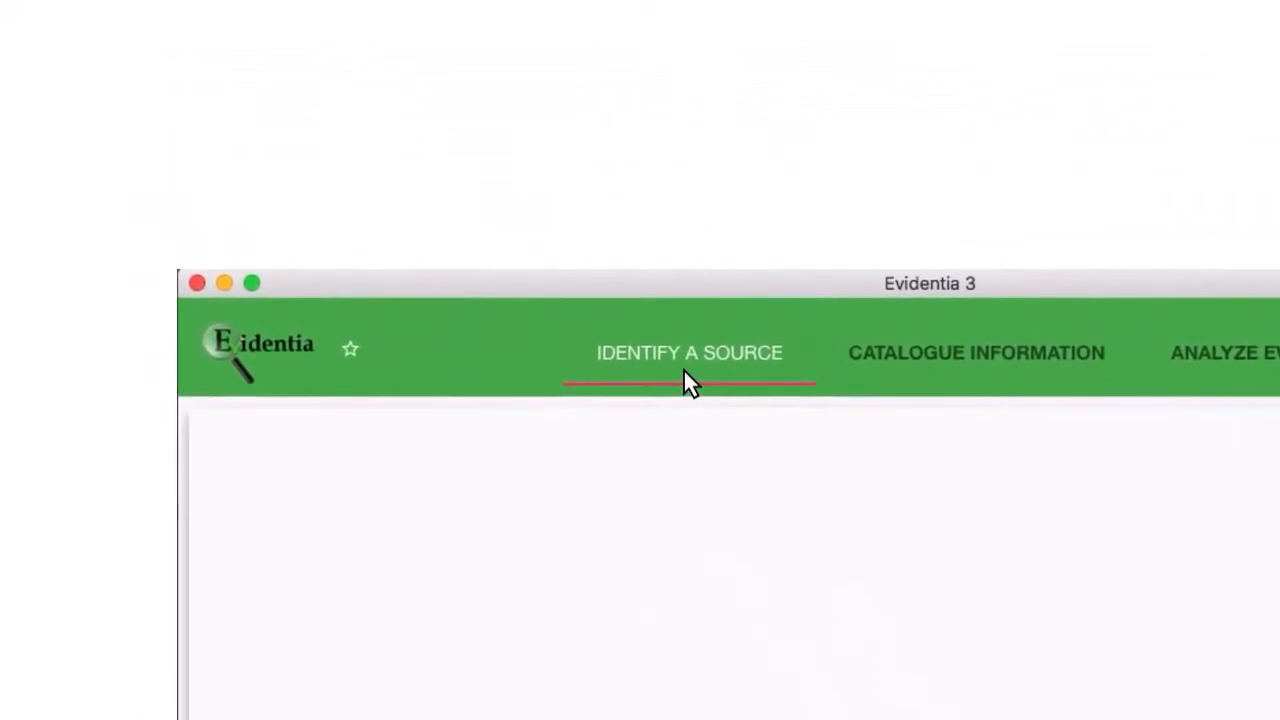
{"action": "left_click", "coordinate": [689, 352]}
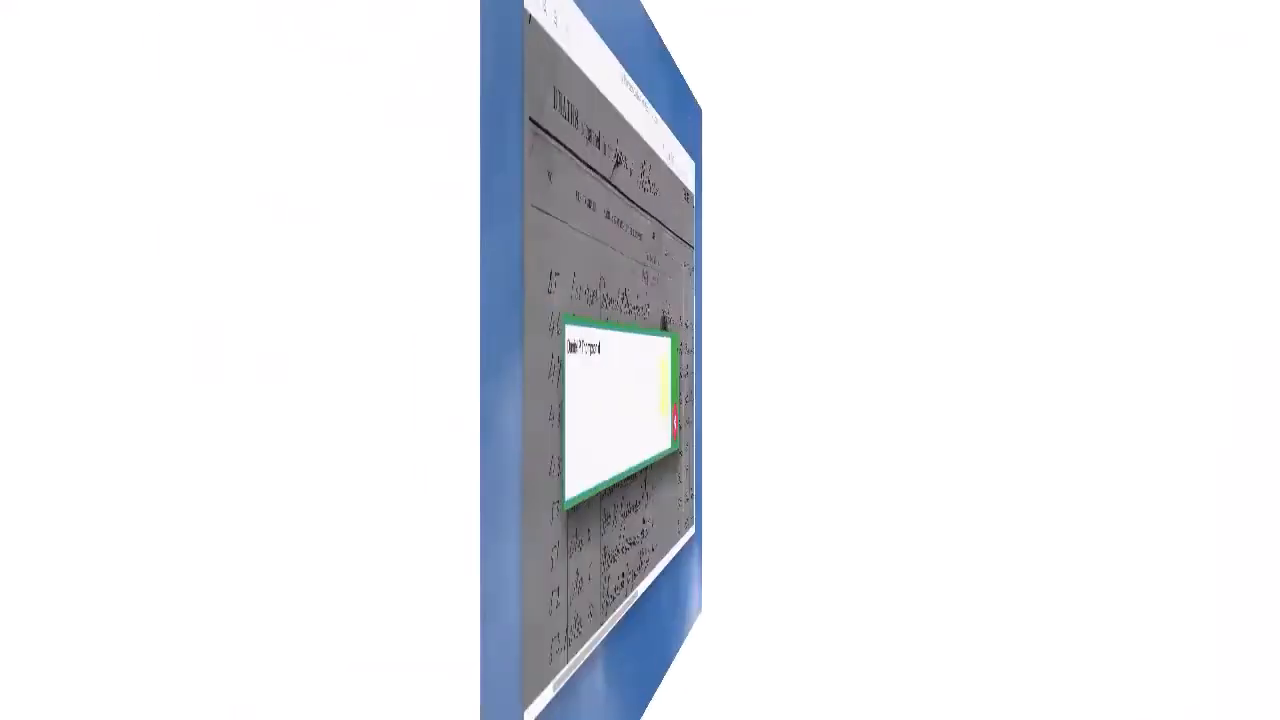
{"action": "type", "text": "Daniel P Thompson died Oct 17."}
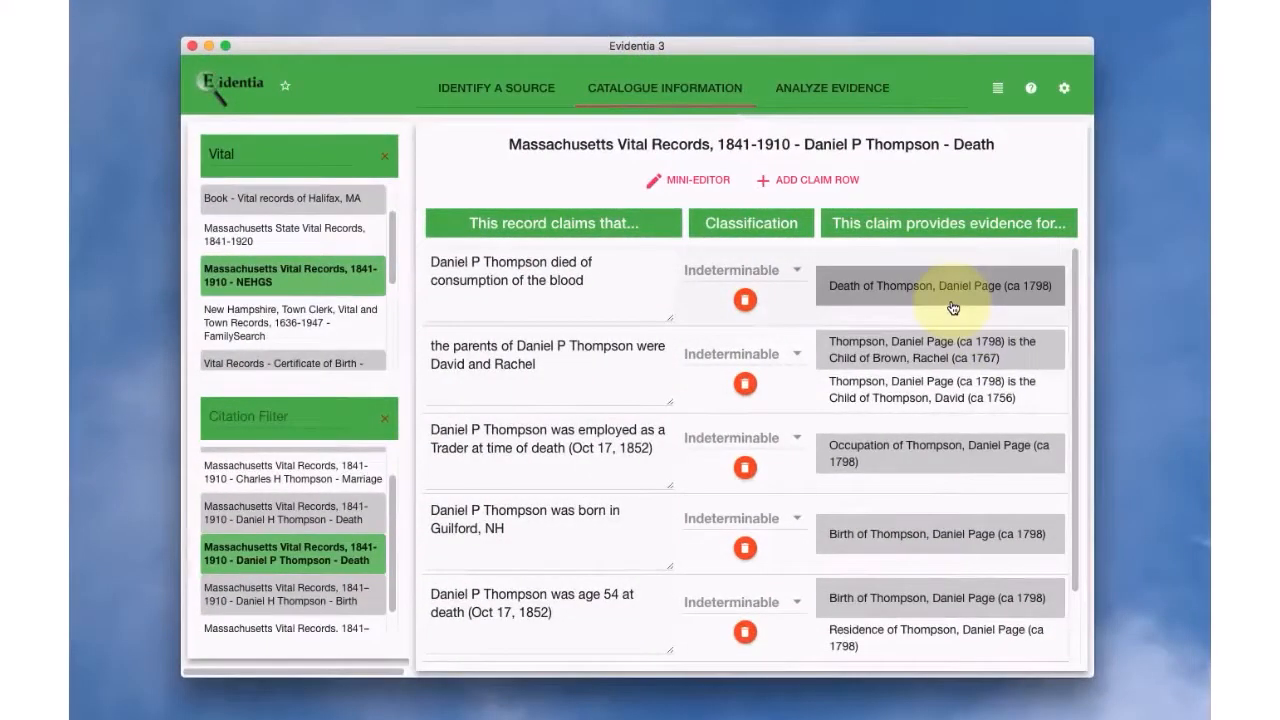
Step: Tag the consumption-of-the-blood claim with claim type Birth and subject Thompson, David (ca 1756)
{"action": "left_click", "coordinate": [938, 285]}
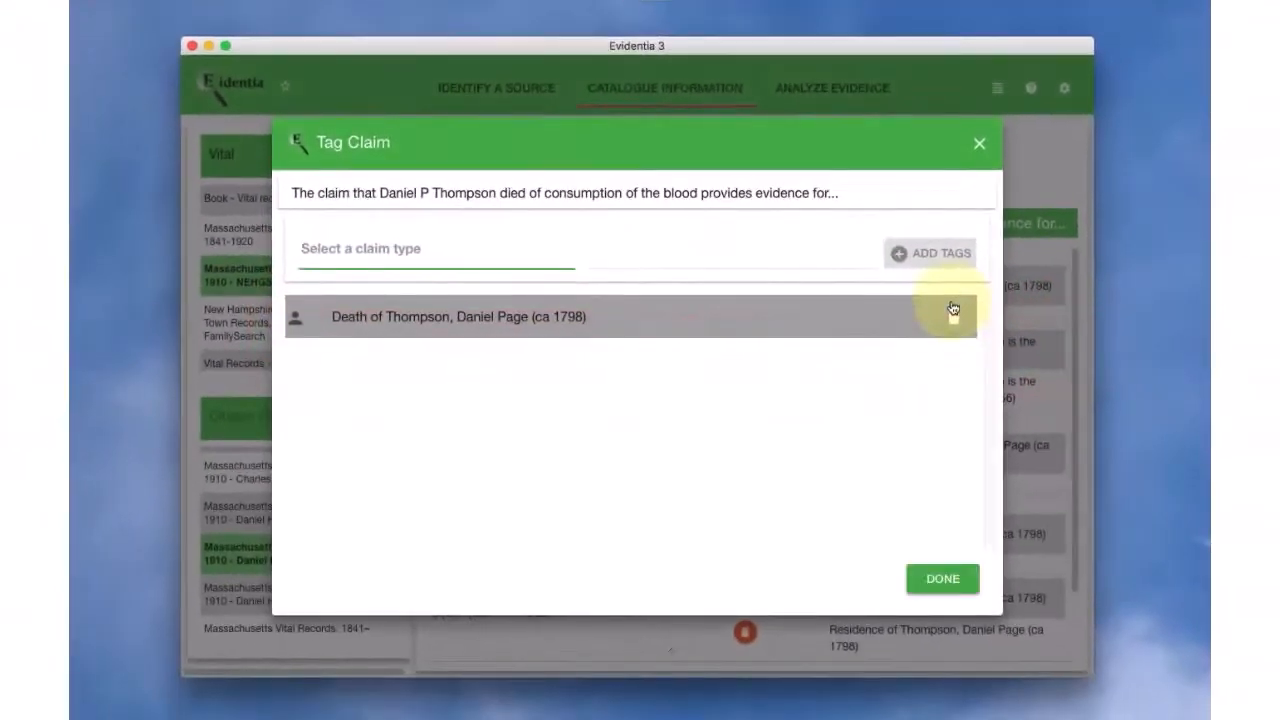
{"action": "left_click", "coordinate": [435, 248]}
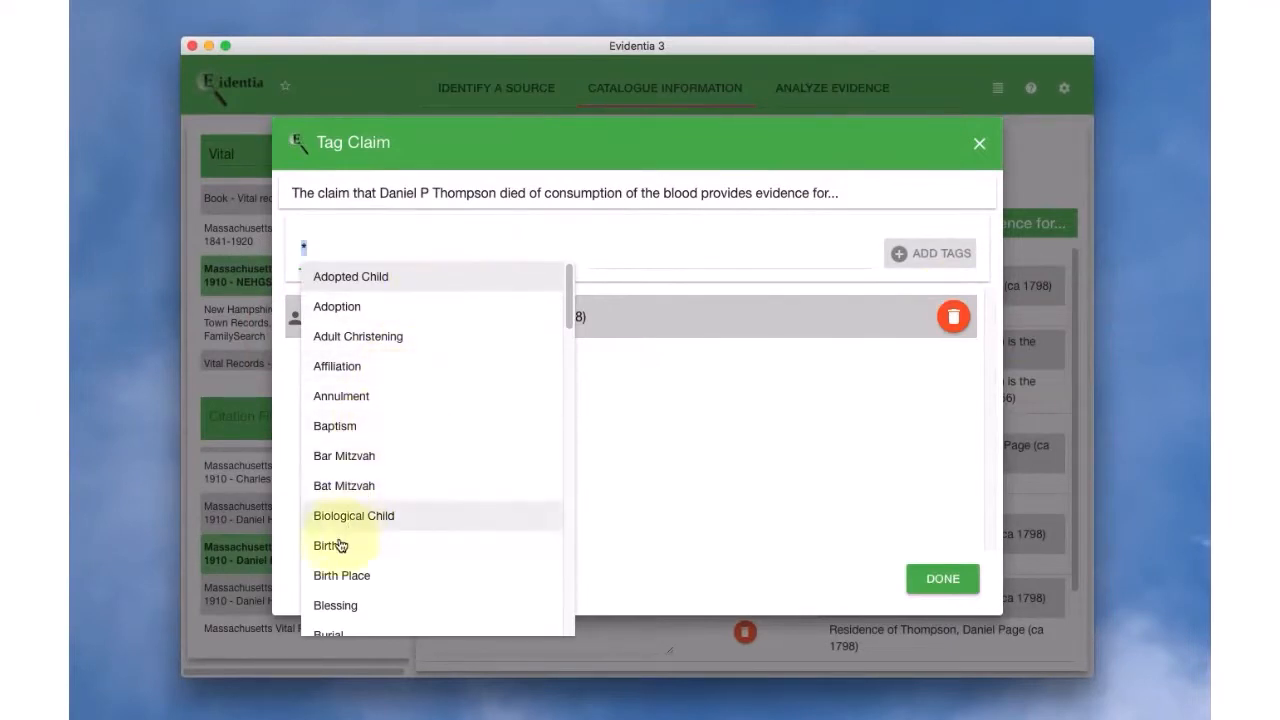
{"action": "left_click", "coordinate": [326, 545]}
{"action": "type", "text": "David"}
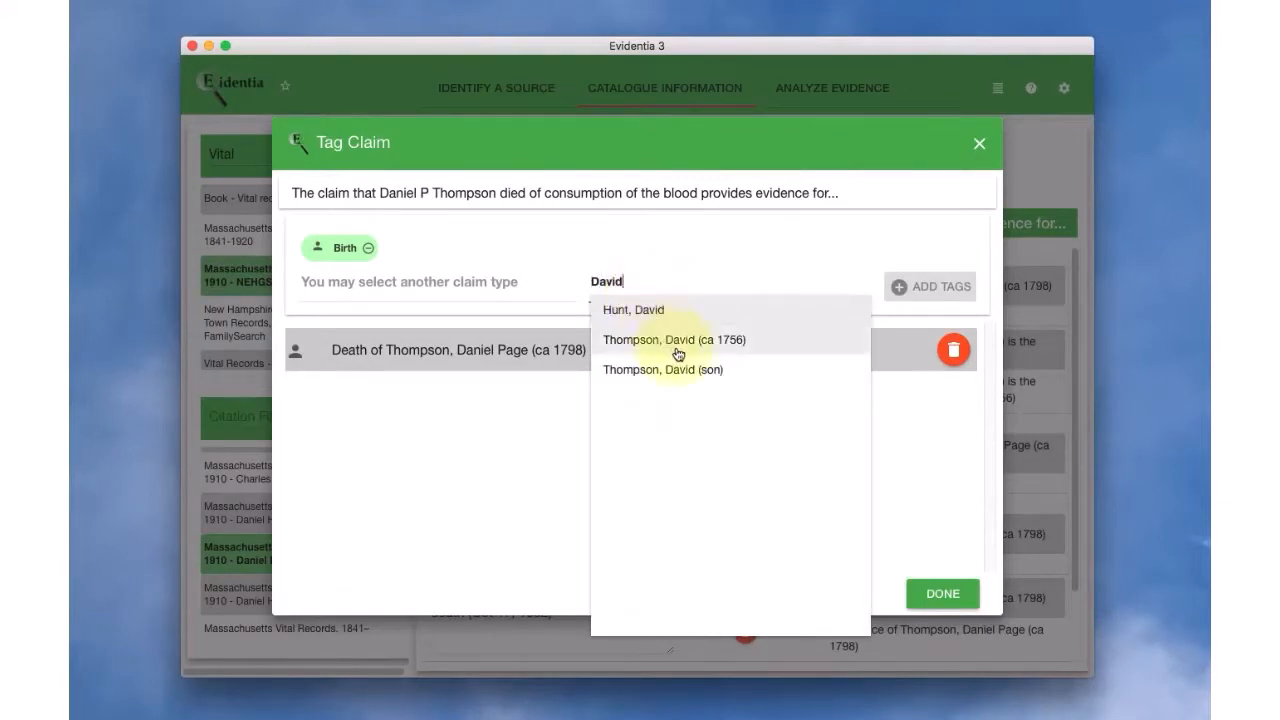
{"action": "left_click", "coordinate": [673, 339]}
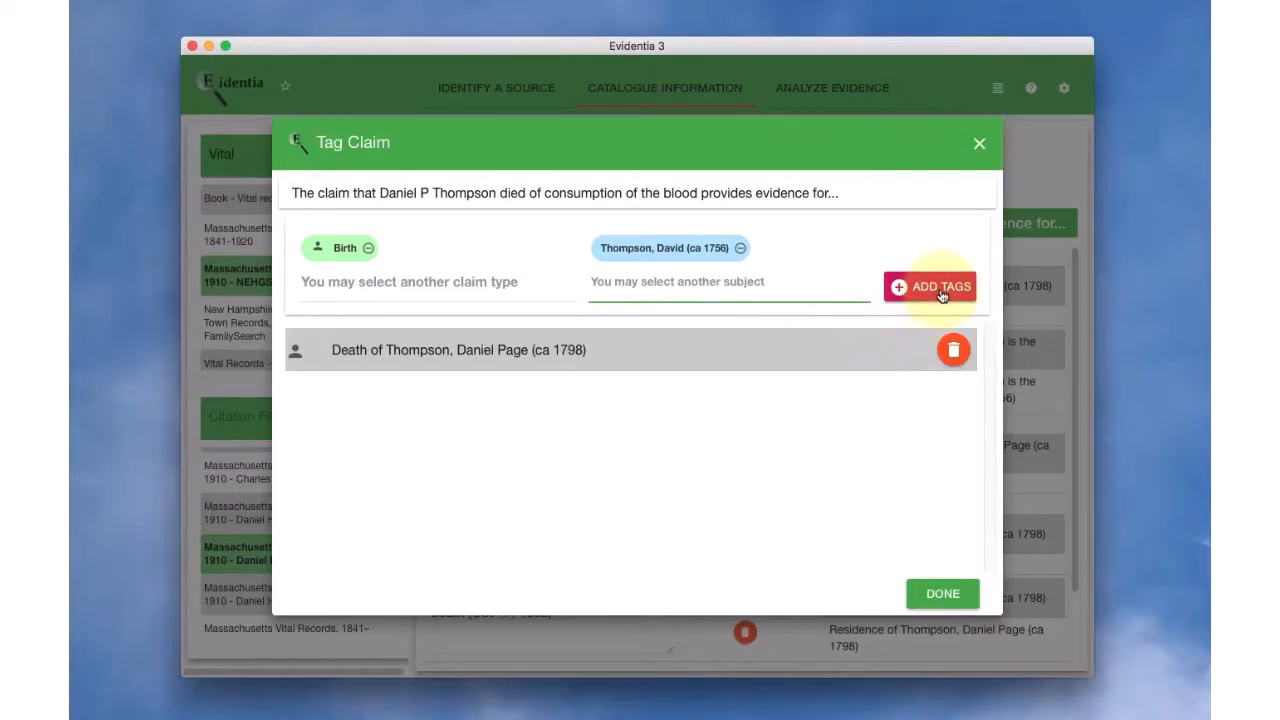
{"action": "left_click", "coordinate": [930, 286]}
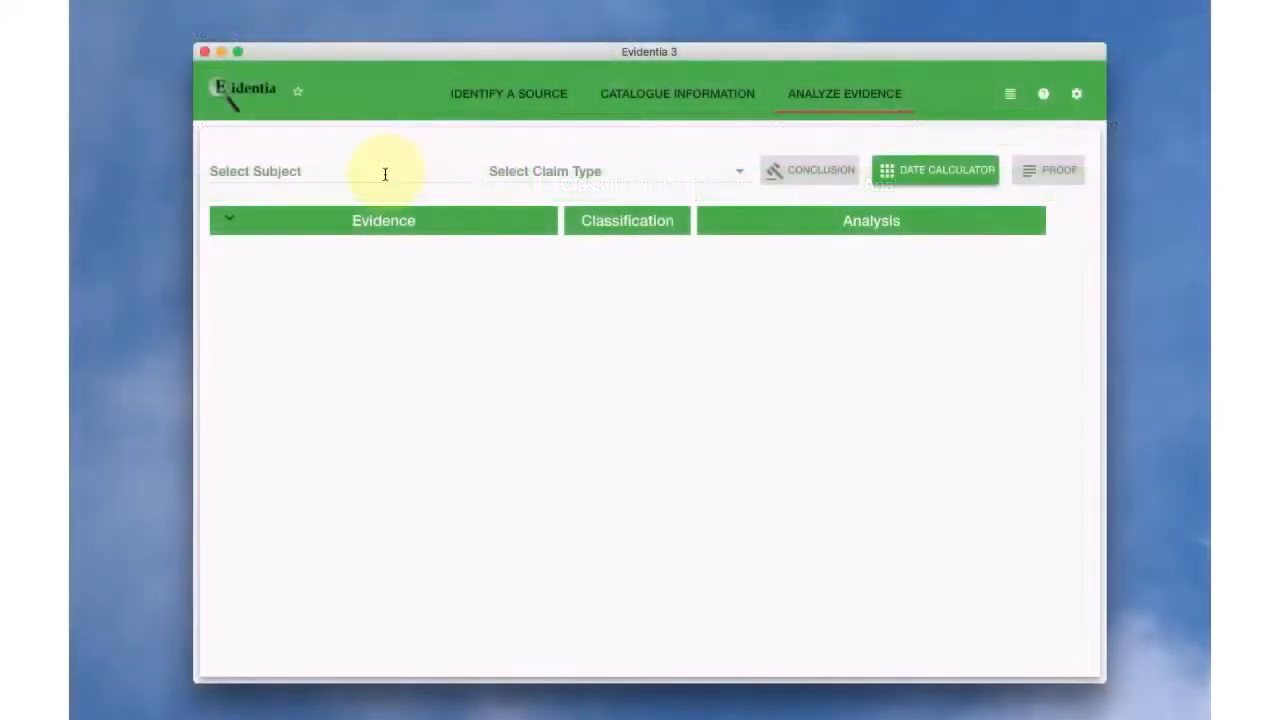
Step: Select subject Thompson, Daniel Page (ca 1798) and claim type Death for analysis
{"action": "type", "text": "Page"}
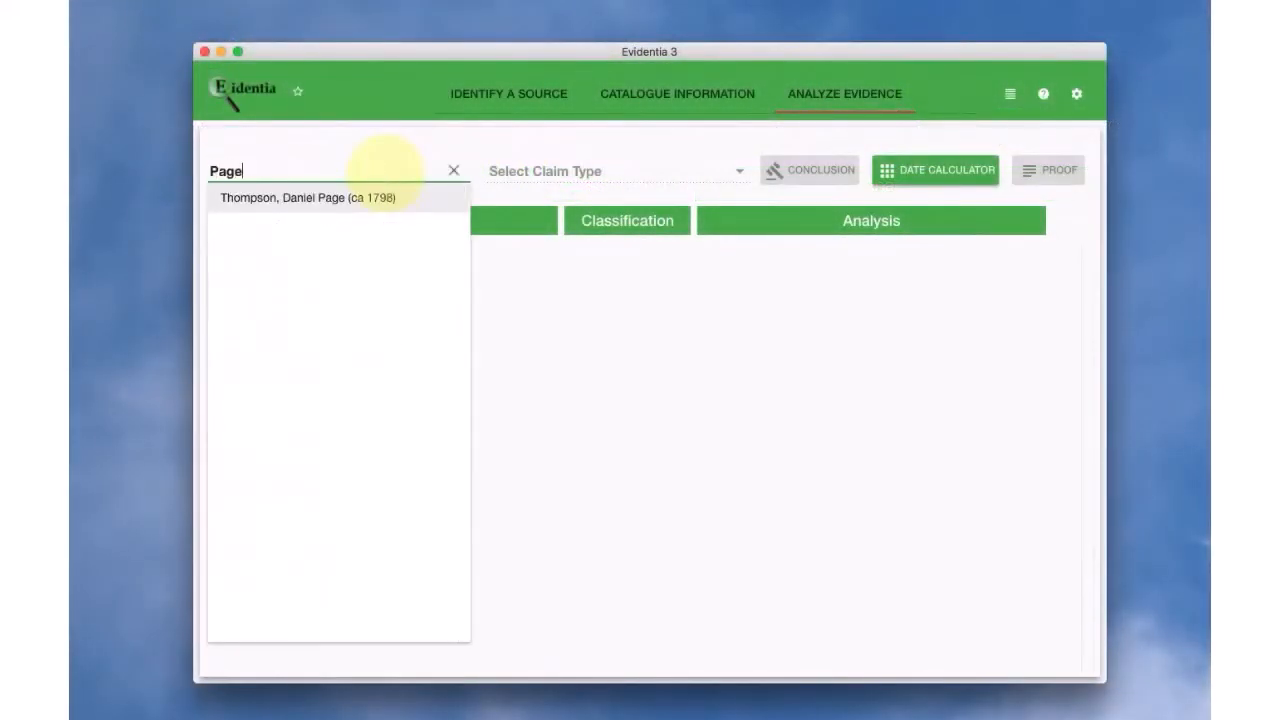
{"action": "left_click", "coordinate": [310, 197]}
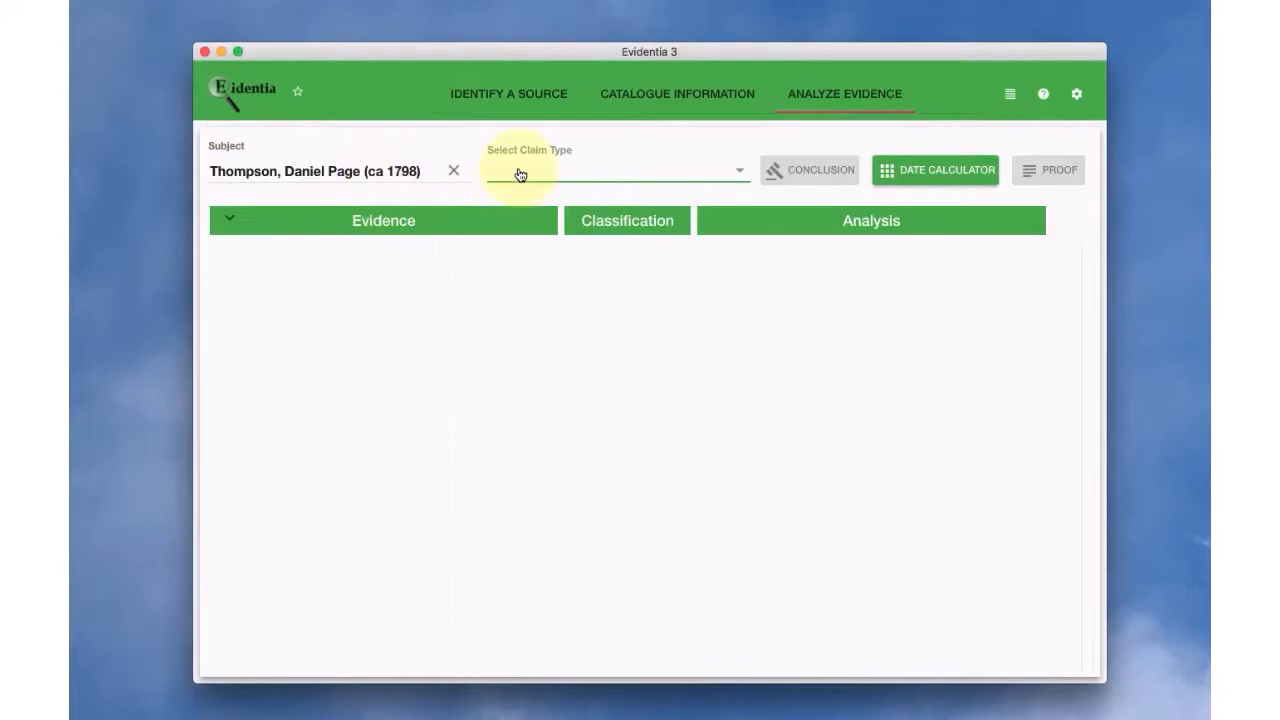
{"action": "left_click", "coordinate": [610, 170]}
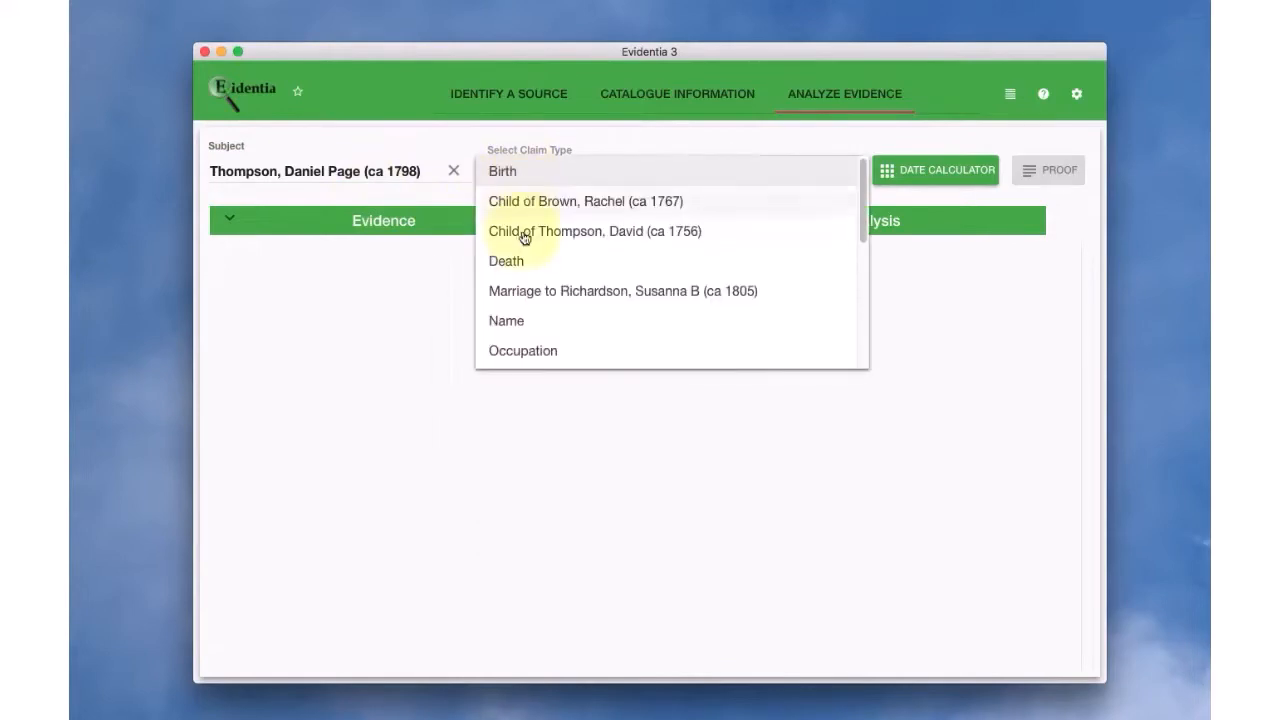
{"action": "left_click", "coordinate": [506, 261]}
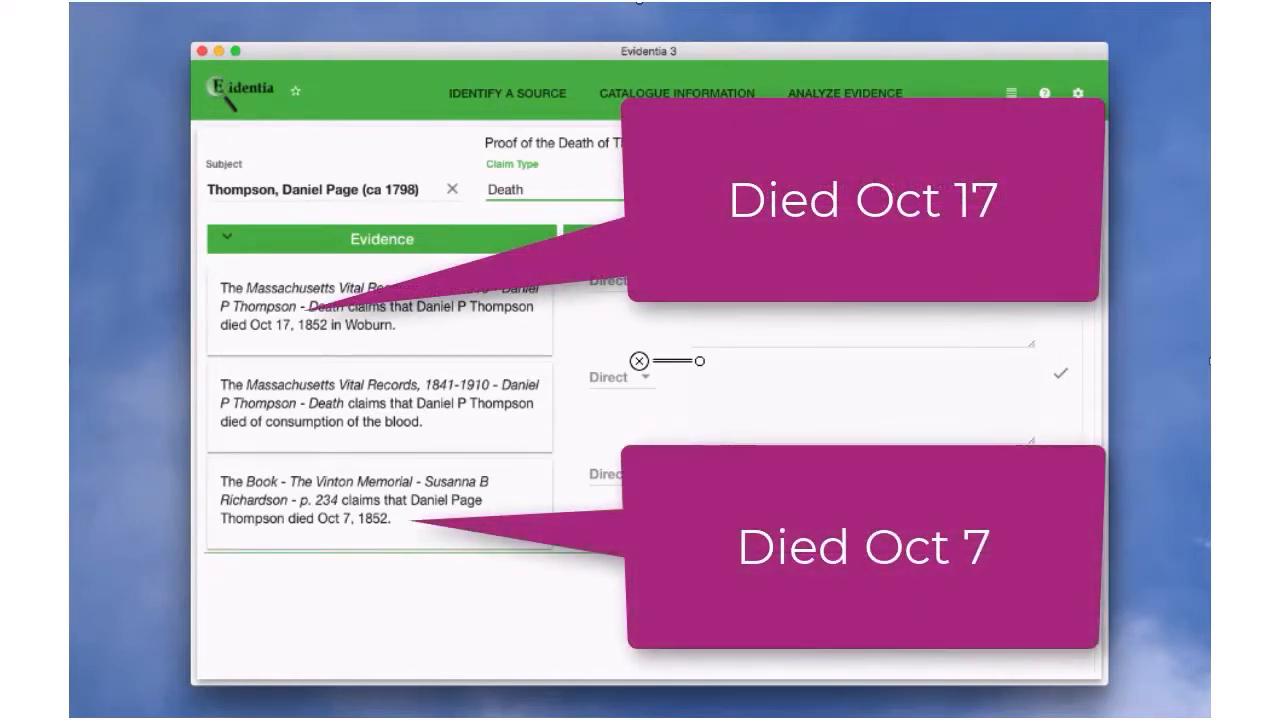
Step: Note in the Vinton Memorial analysis: 'The death date conflicts with that provided in'
{"action": "type", "text": "The death date"}
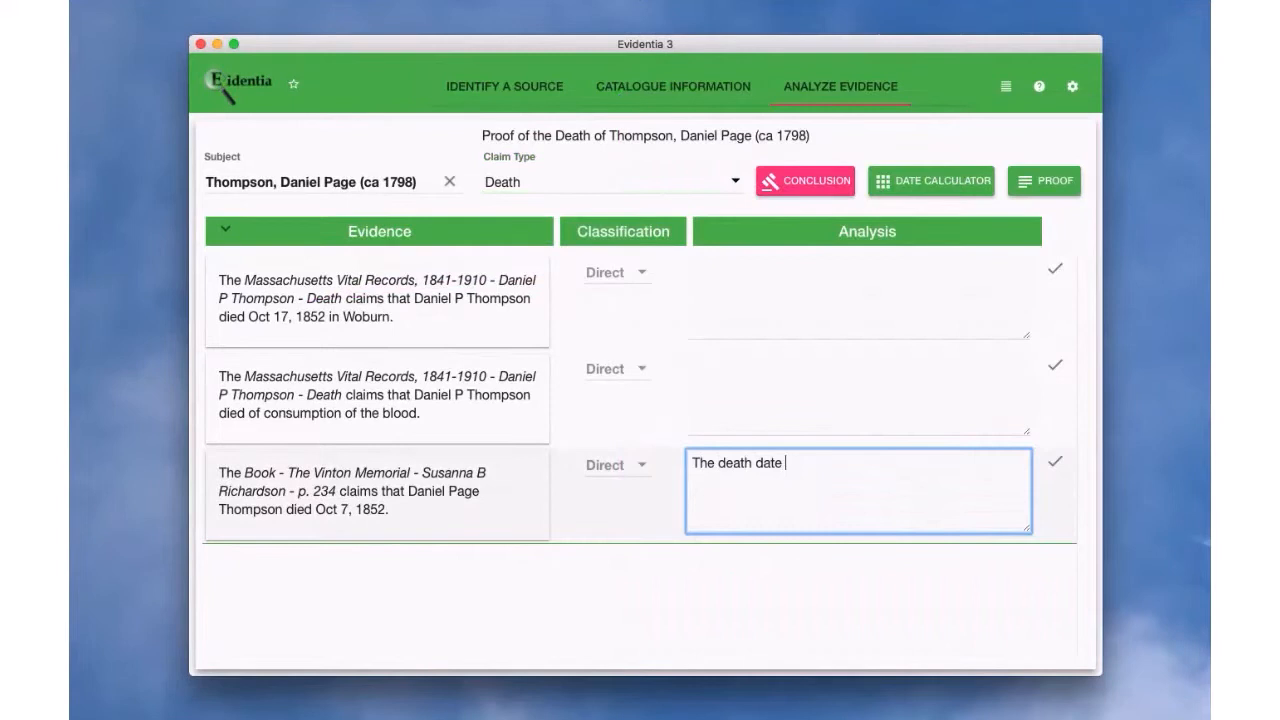
{"action": "type", "text": "conflicts with that provided in"}
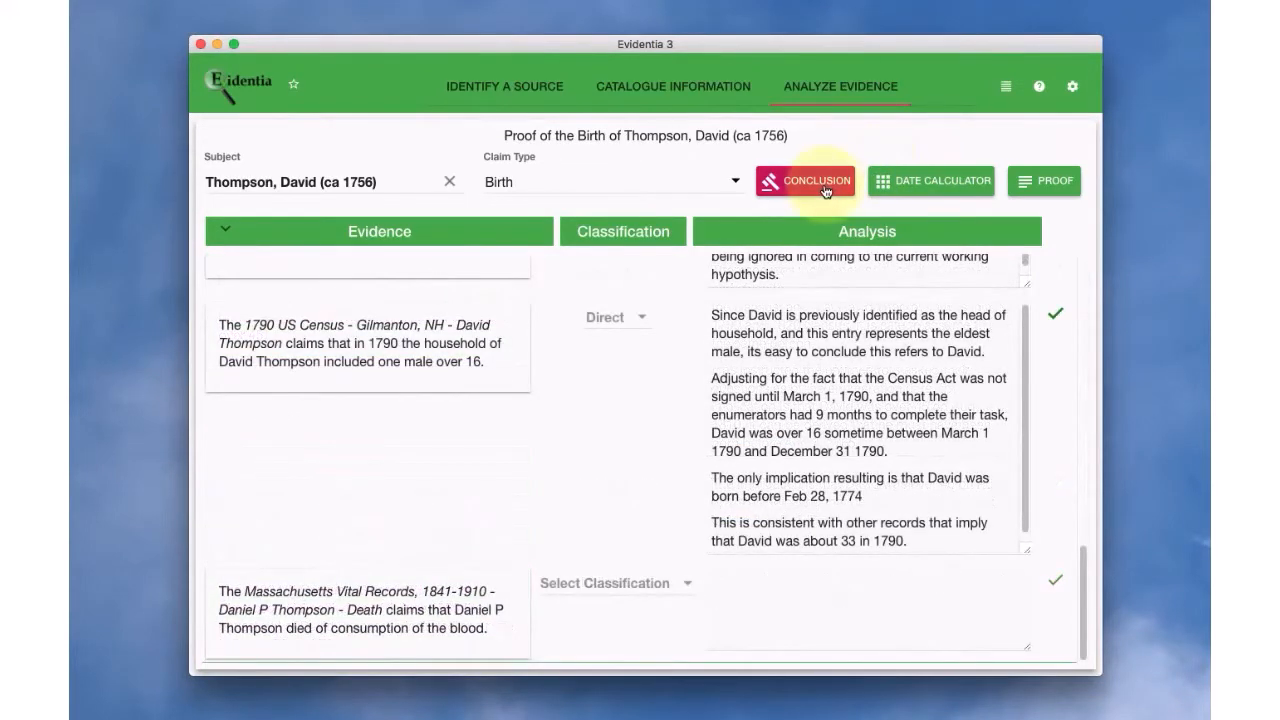
{"action": "left_click", "coordinate": [804, 181]}
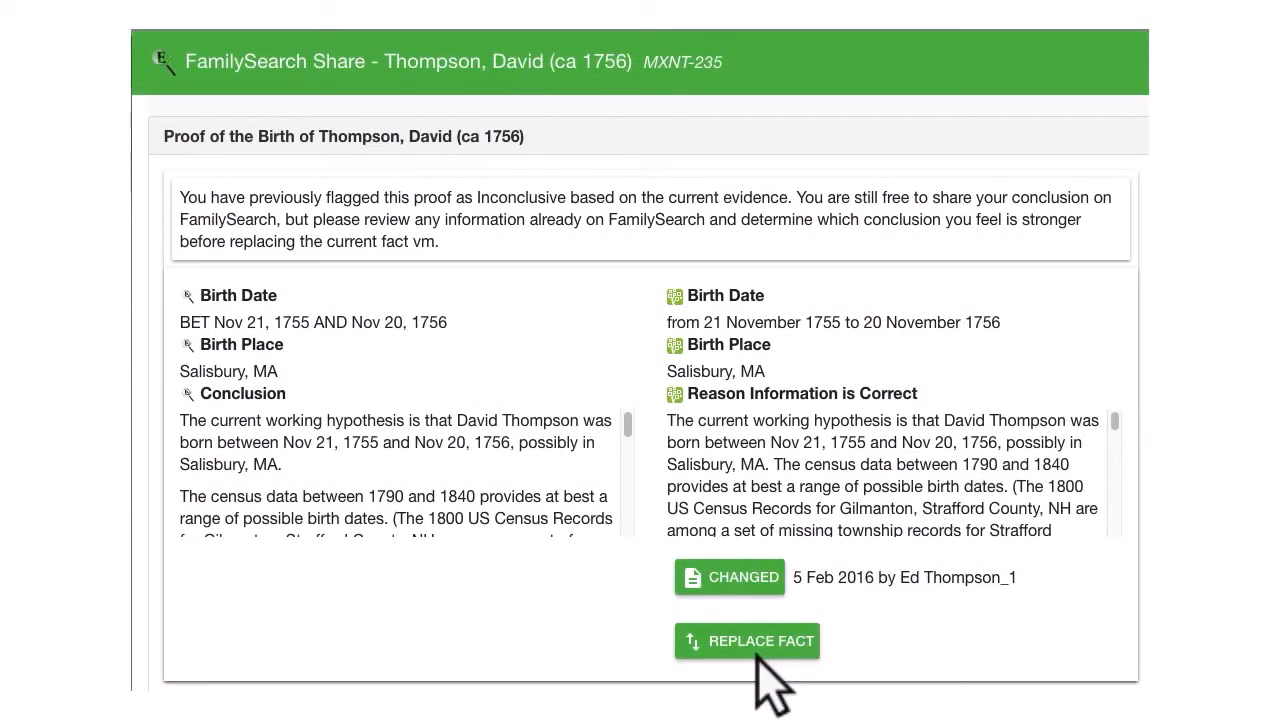
{"action": "left_click", "coordinate": [747, 641]}
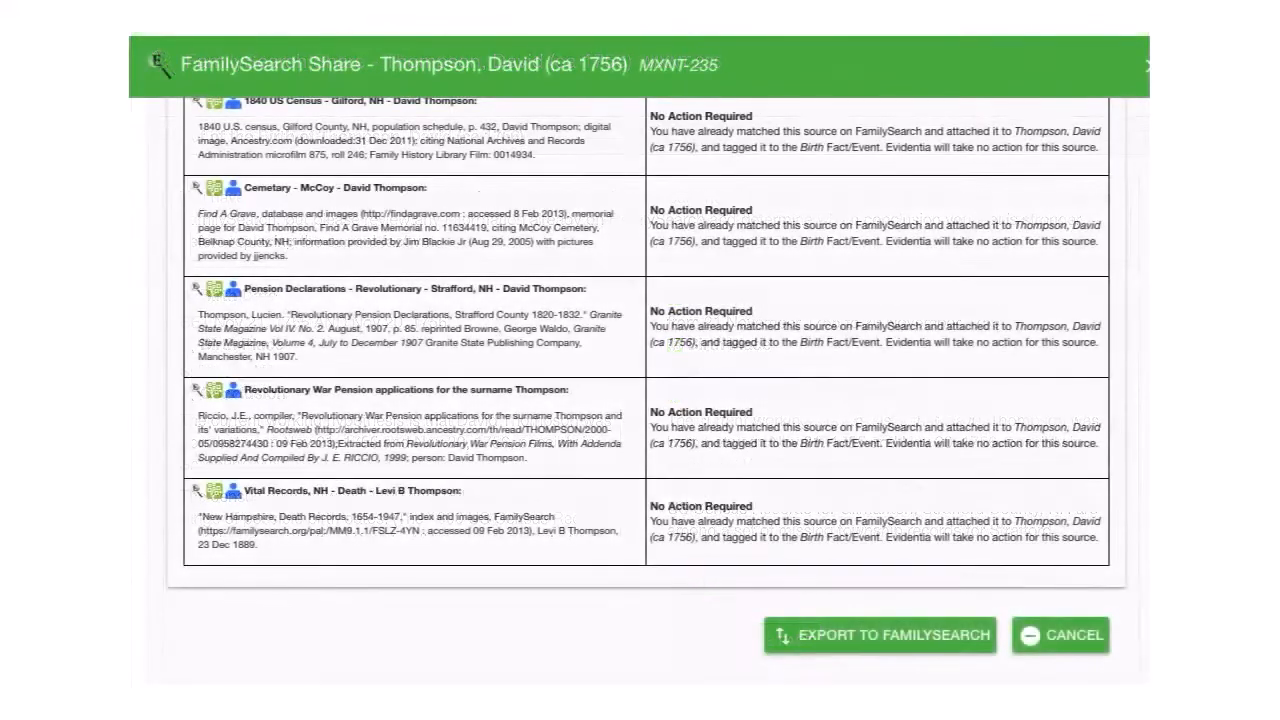